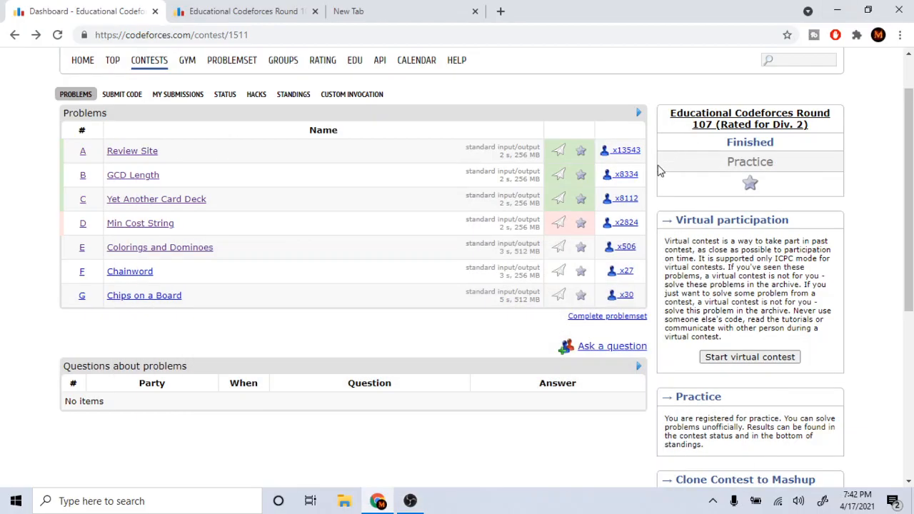
# Step: Open problem B 'GCD Length' from the Educational Round 107 problem list
pyautogui.scroll(3)
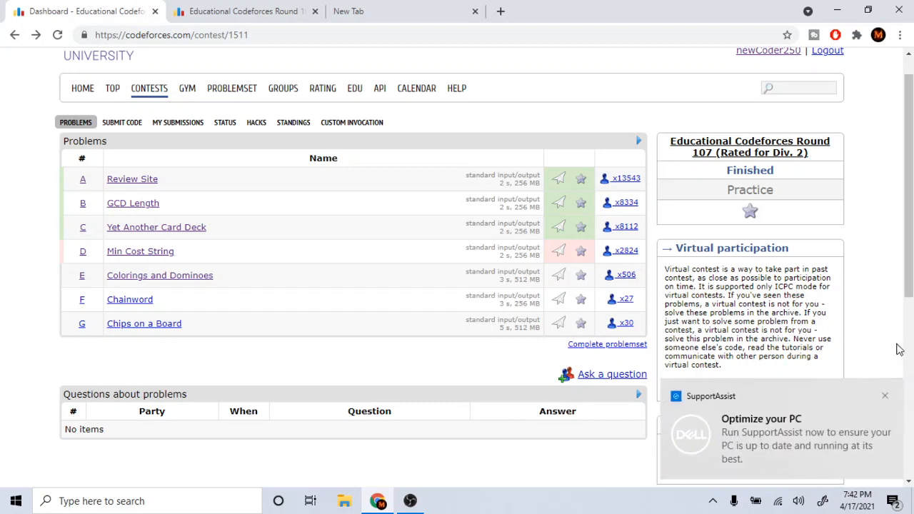
pyautogui.click(886, 395)
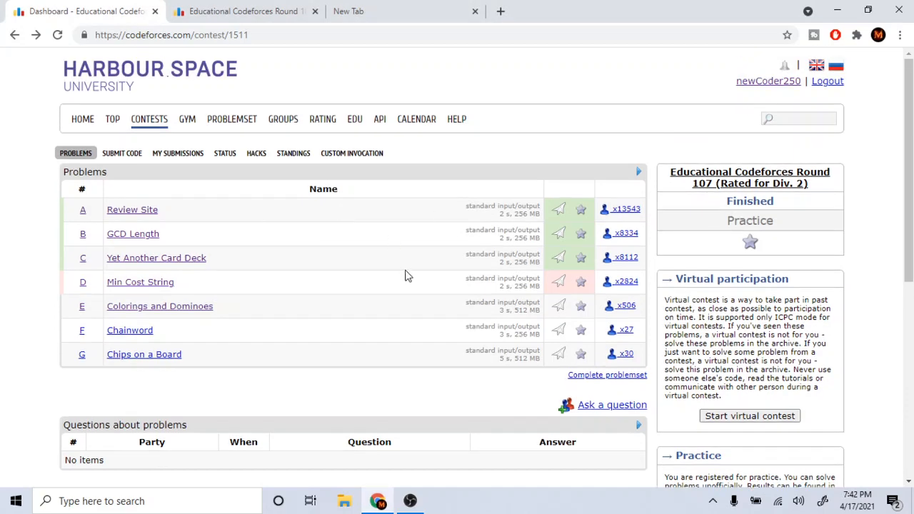
pyautogui.scroll(-3)
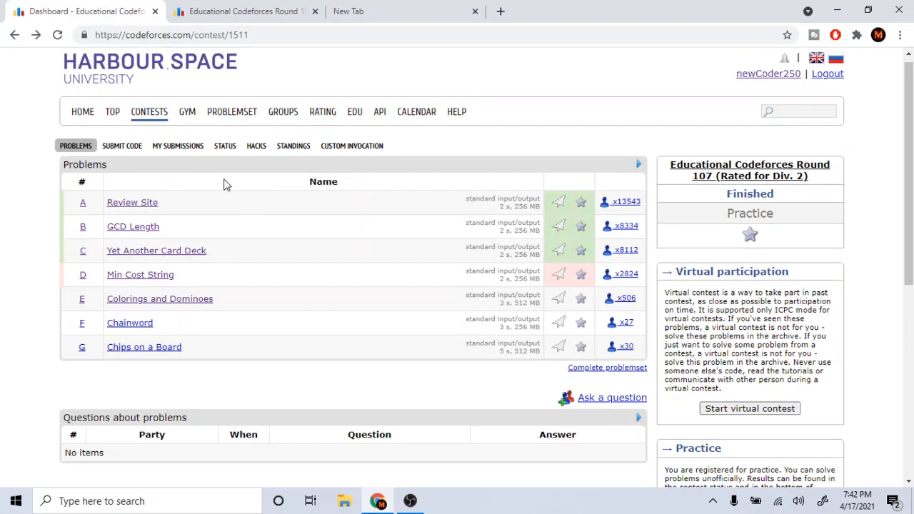
pyautogui.moveTo(188, 294)
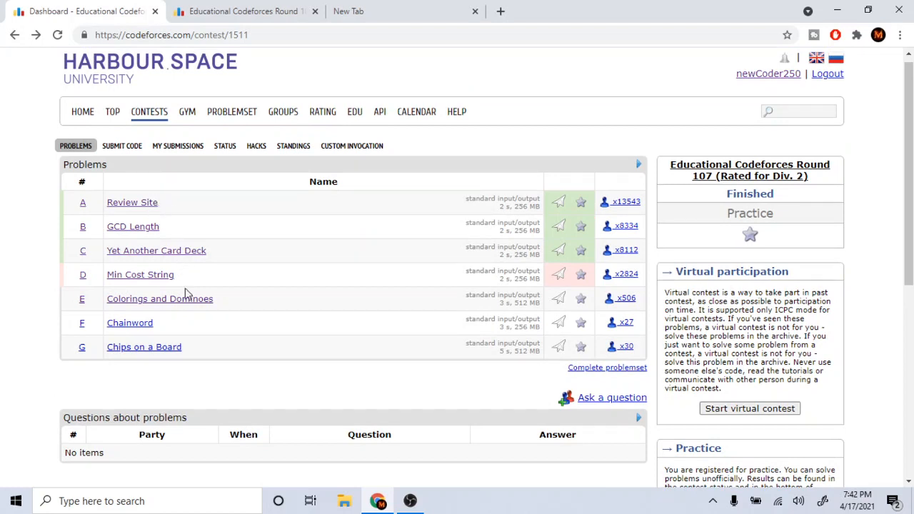
pyautogui.moveTo(266, 200)
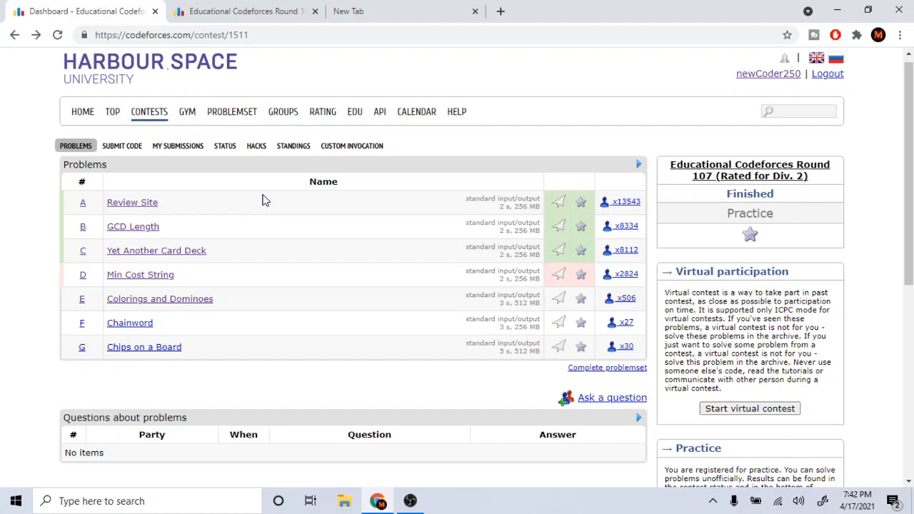
pyautogui.moveTo(132, 203)
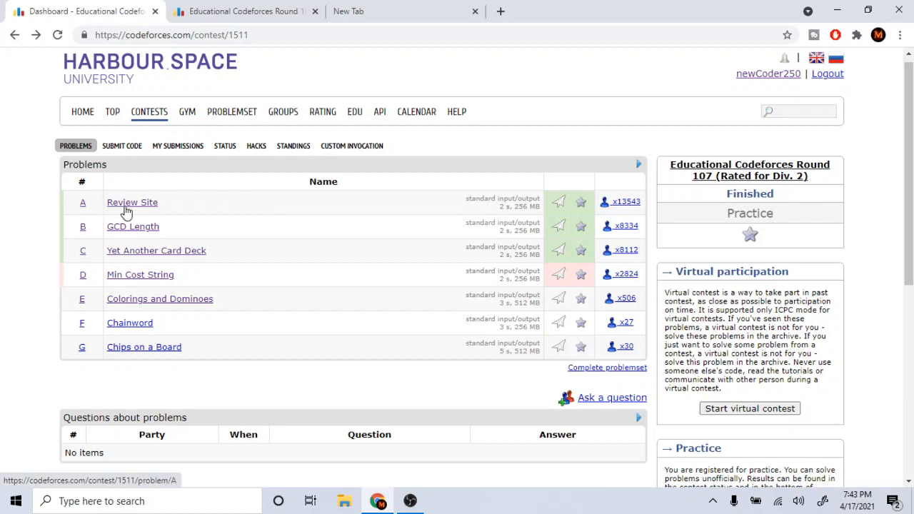
pyautogui.click(133, 226)
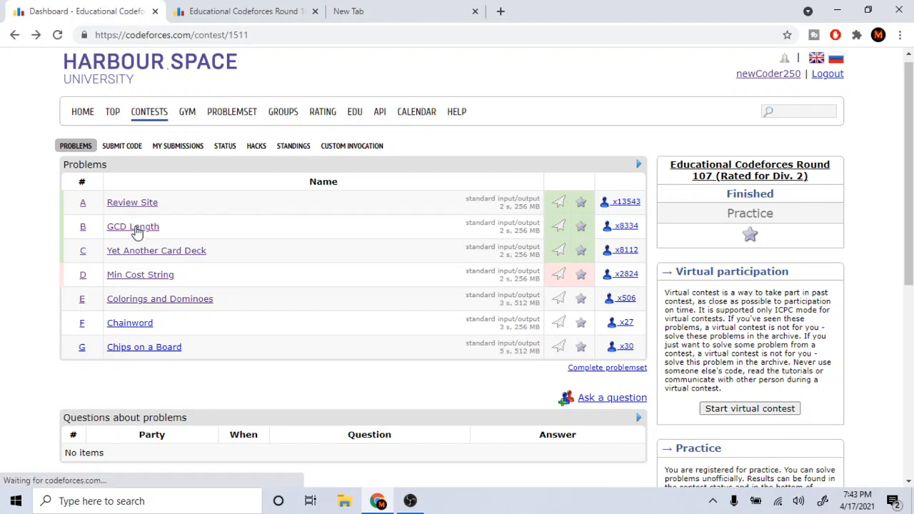
pyautogui.click(133, 226)
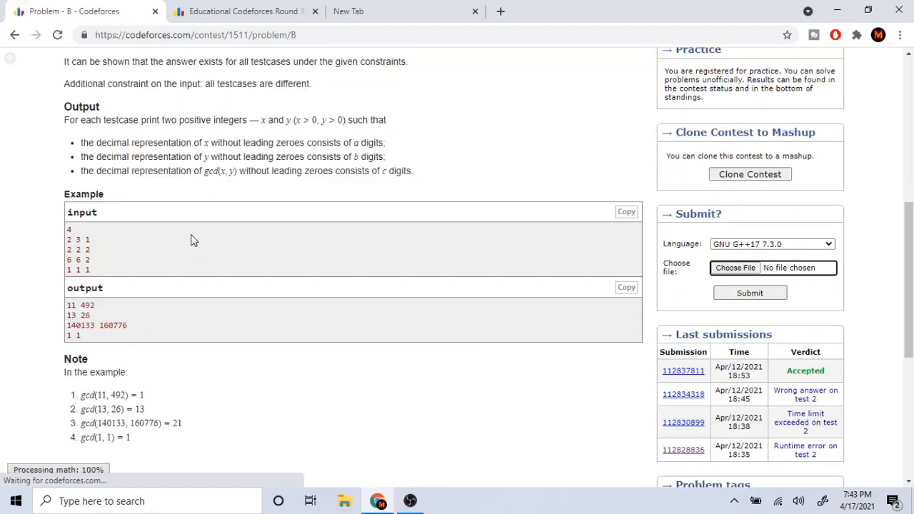
# Step: Review the GCD Length statement, examples and Last submissions, then head to the contest standings
pyautogui.scroll(3)
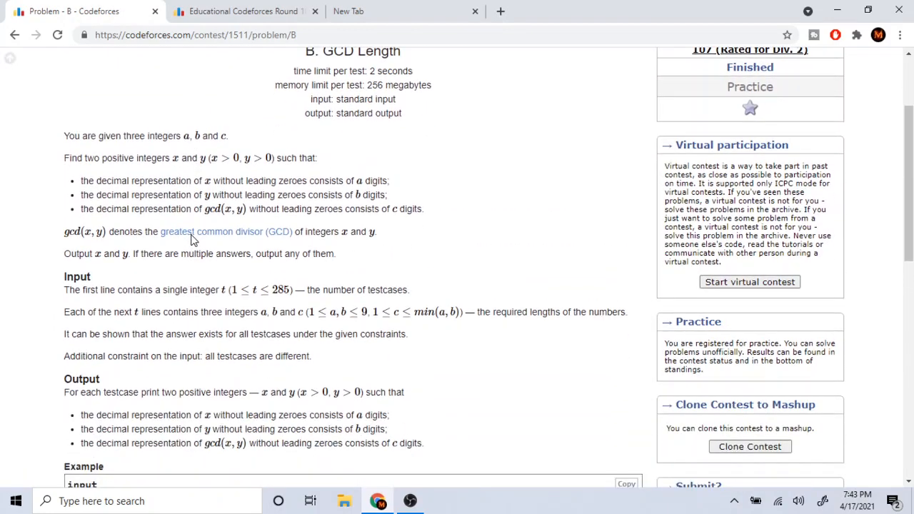
pyautogui.scroll(3)
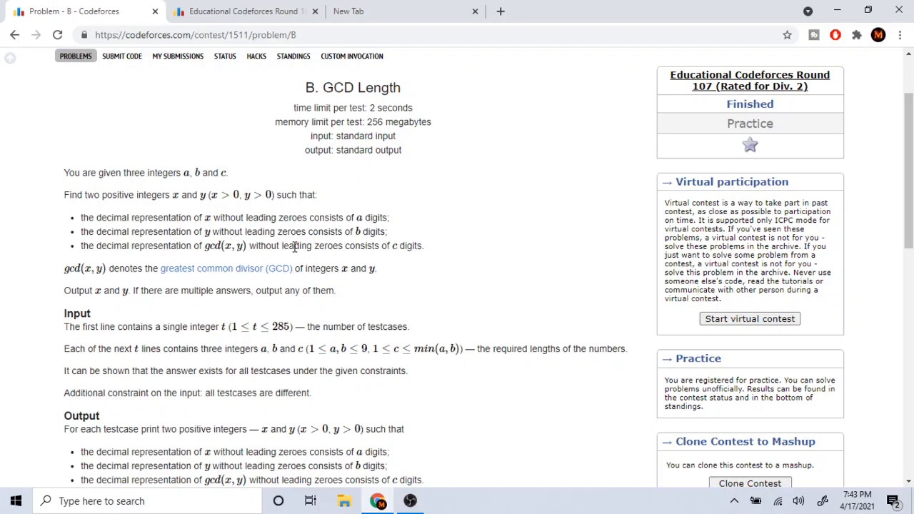
pyautogui.scroll(-3)
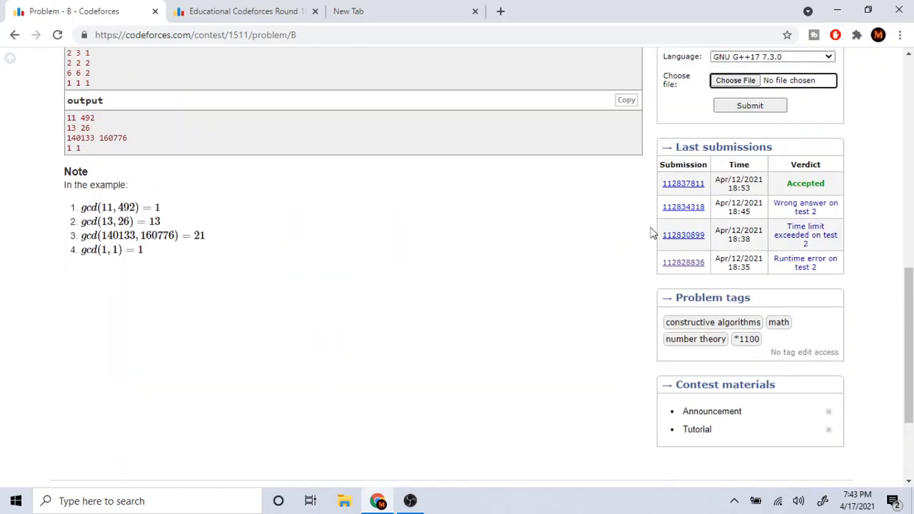
pyautogui.scroll(3)
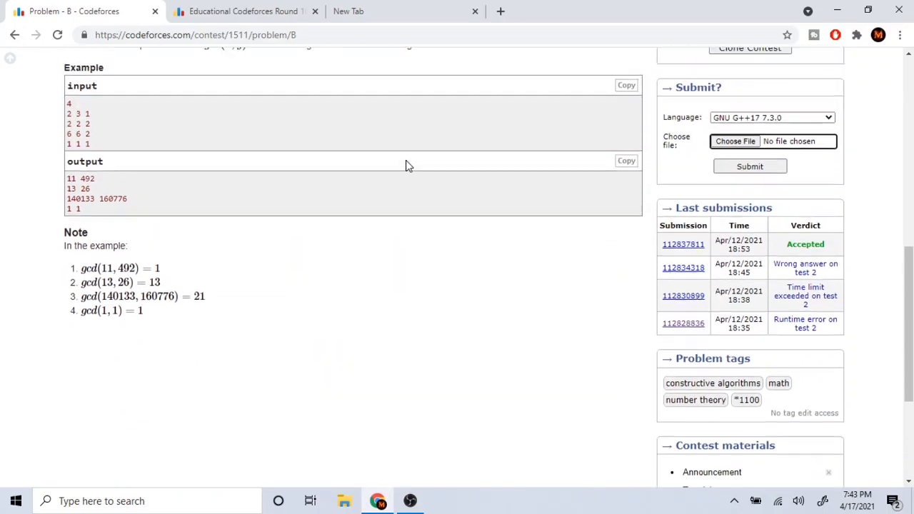
pyautogui.scroll(3)
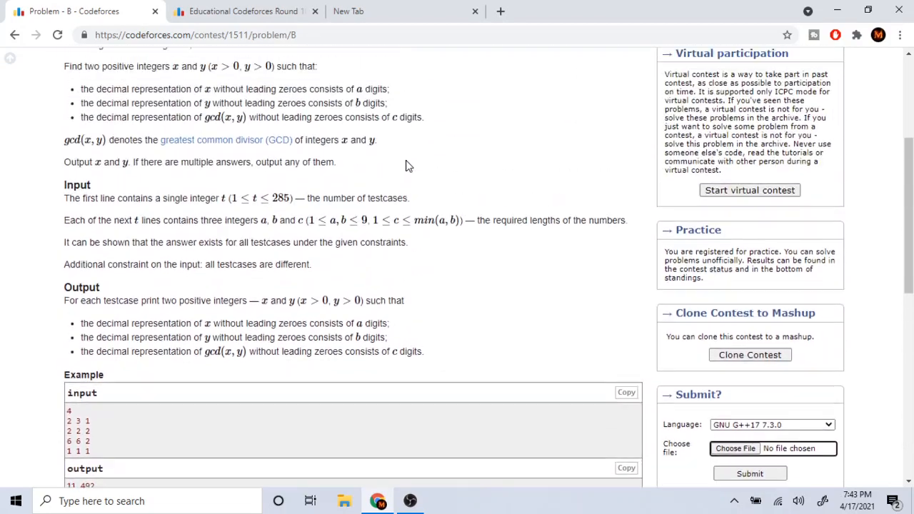
pyautogui.scroll(3)
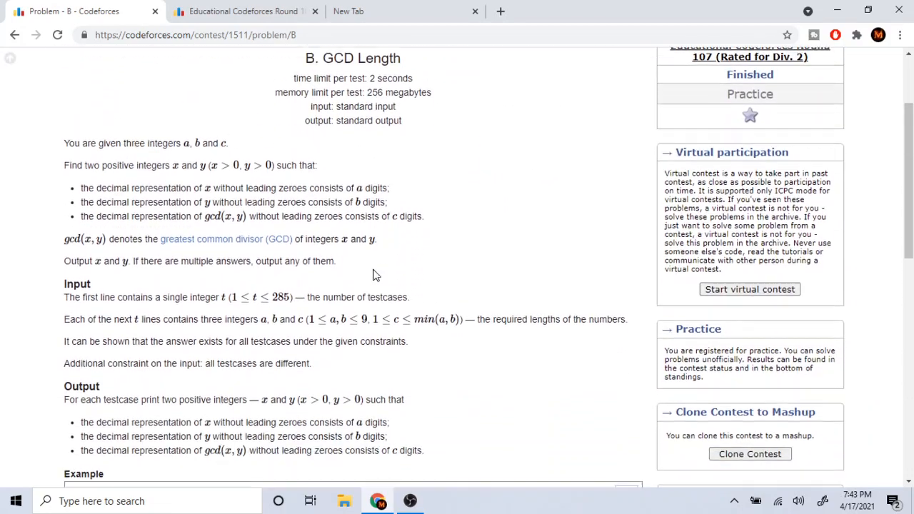
pyautogui.scroll(3)
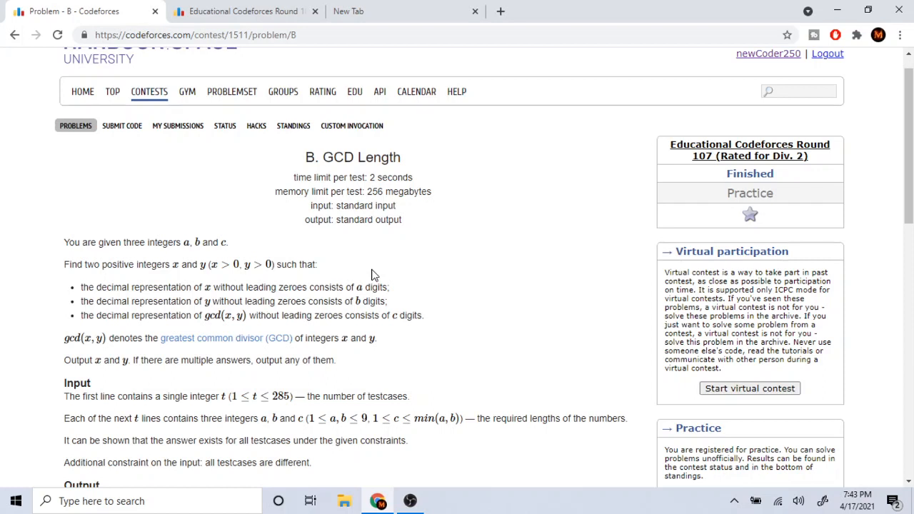
pyautogui.moveTo(388, 171)
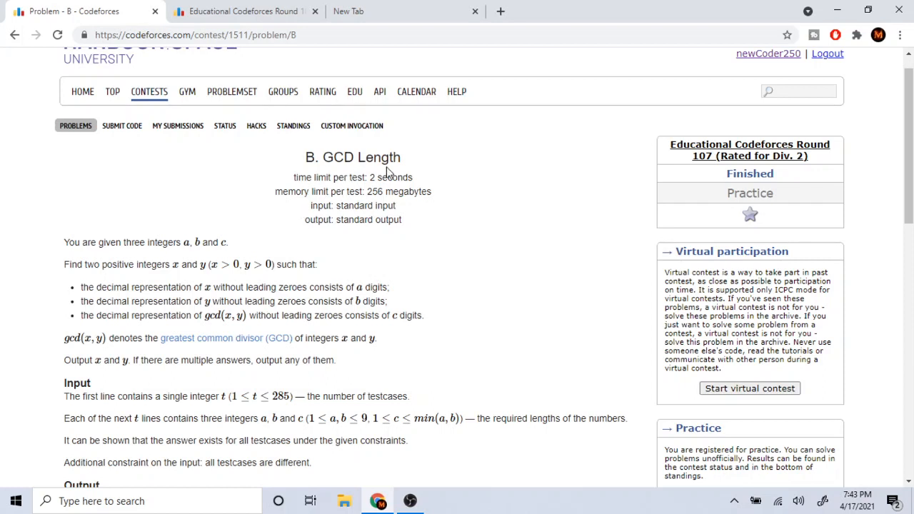
pyautogui.moveTo(345, 156)
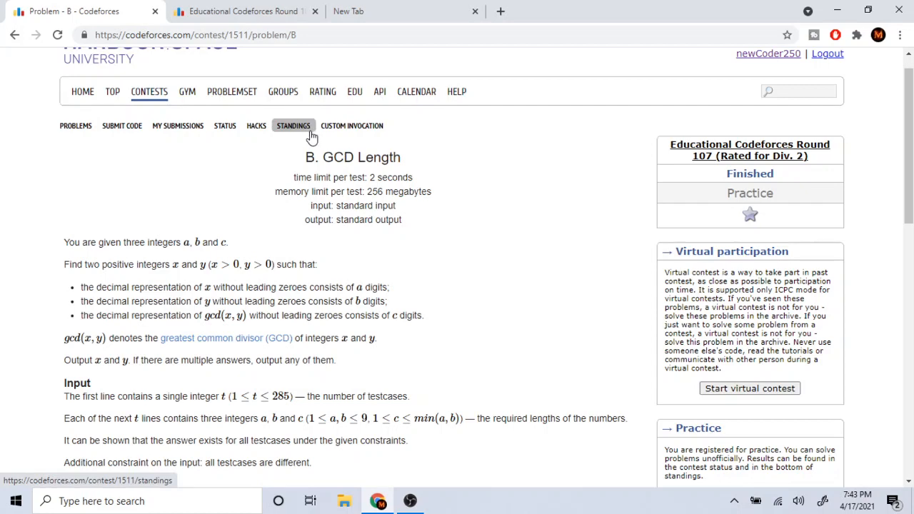
pyautogui.click(292, 125)
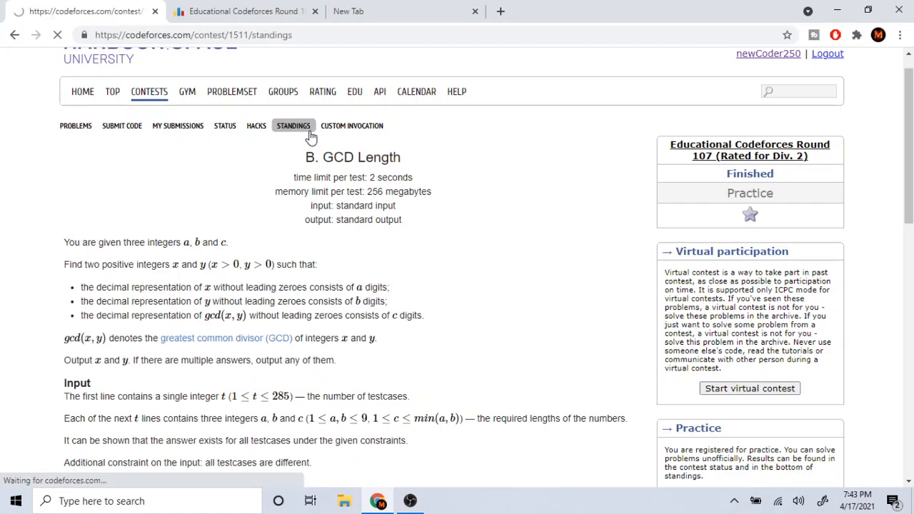
pyautogui.click(293, 126)
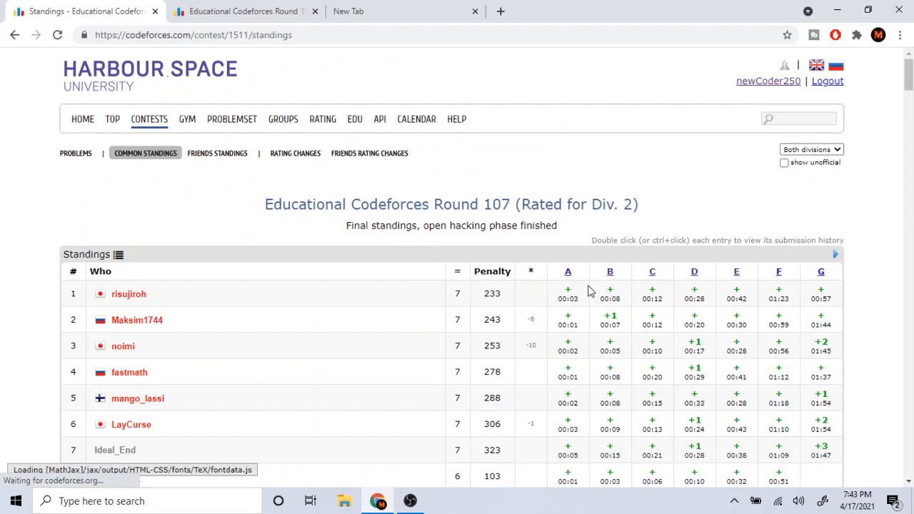
pyautogui.moveTo(616, 314)
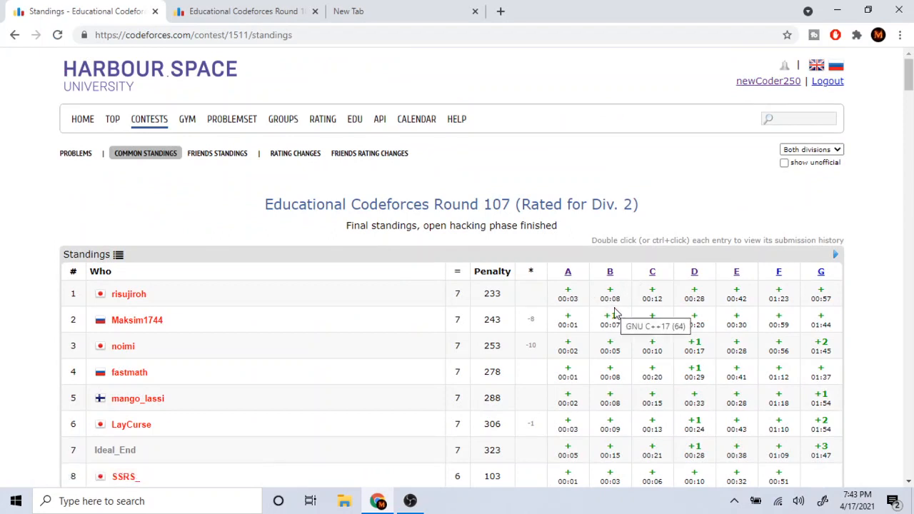
pyautogui.moveTo(610, 298)
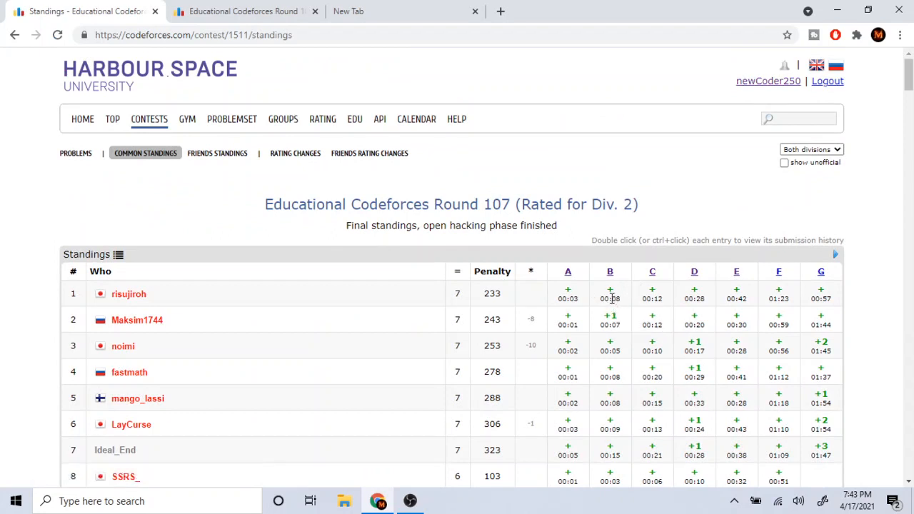
pyautogui.moveTo(457, 119)
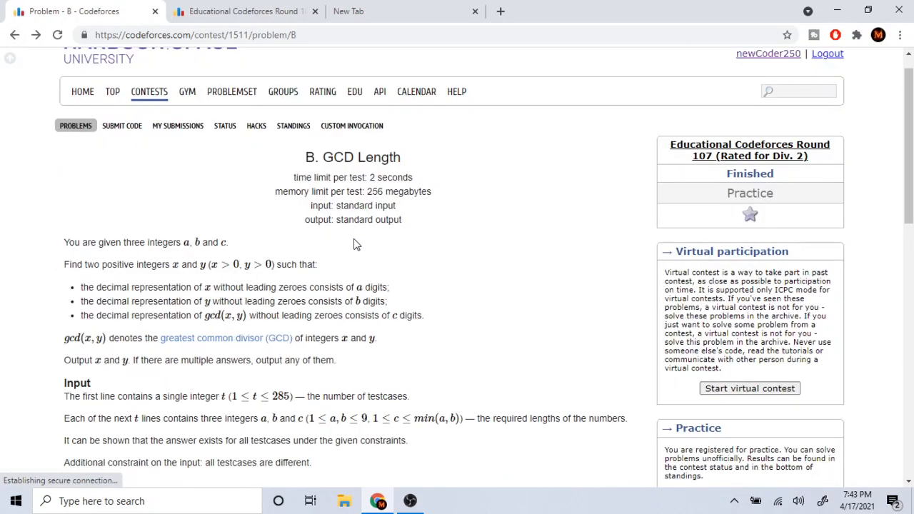
pyautogui.scroll(3)
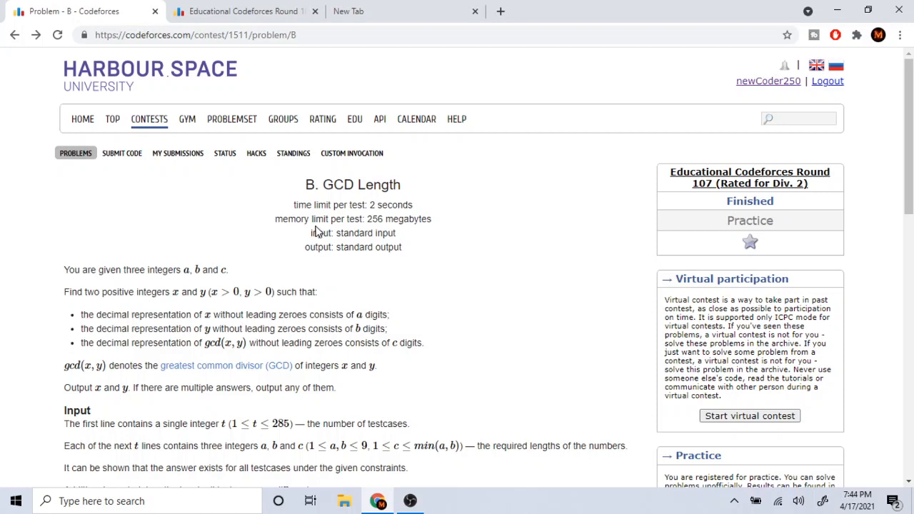
pyautogui.moveTo(334, 257)
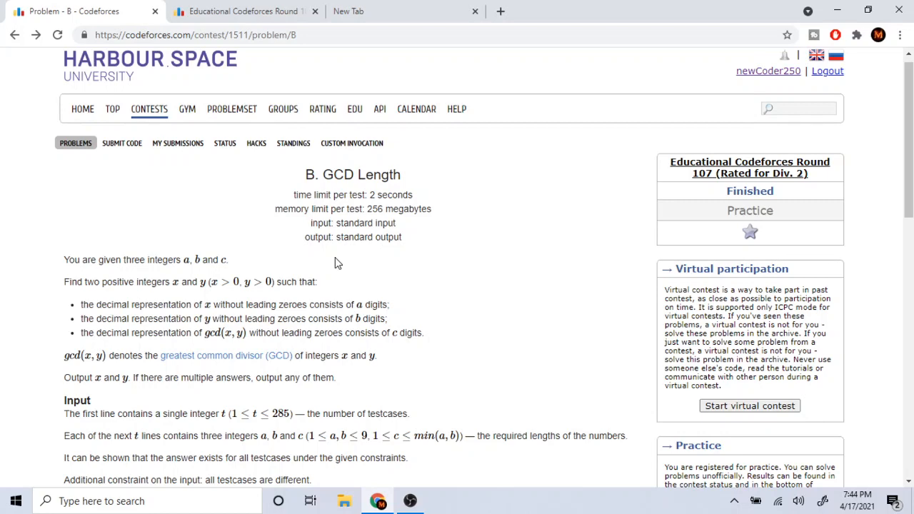
pyautogui.scroll(-3)
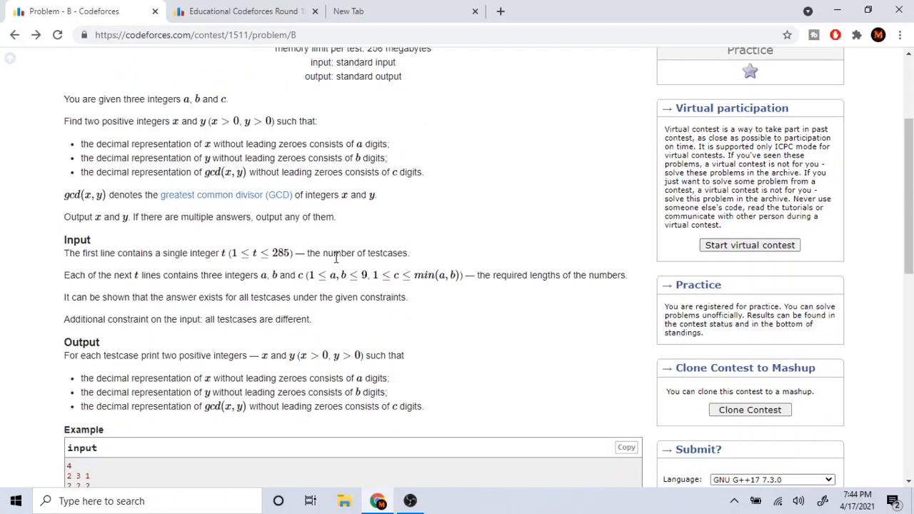
pyautogui.moveTo(243, 136)
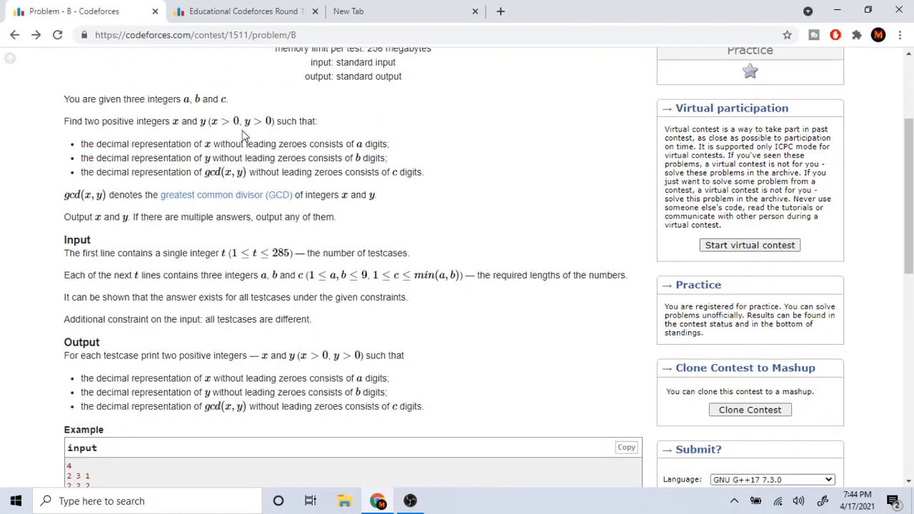
pyautogui.scroll(3)
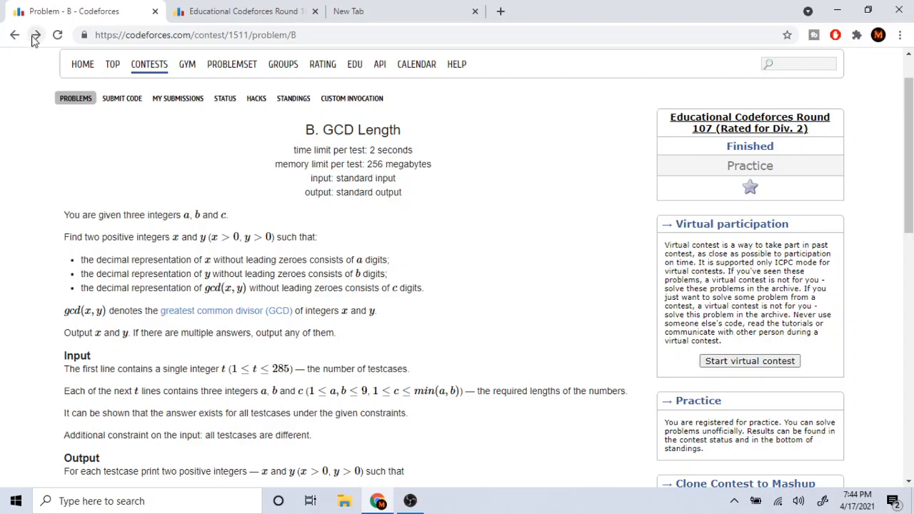
# Step: Check problem B's earlier submission verdicts in the Last submissions box and return to the problem list
pyautogui.scroll(-3)
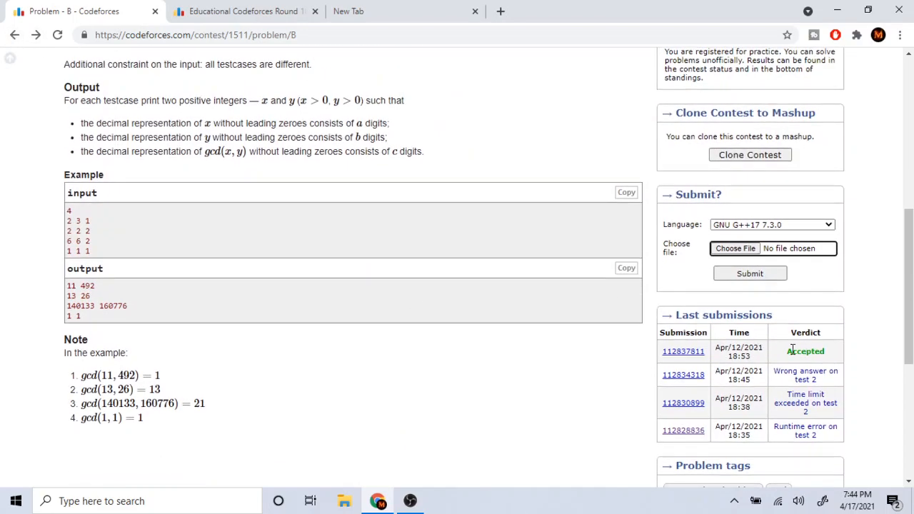
pyautogui.scroll(-3)
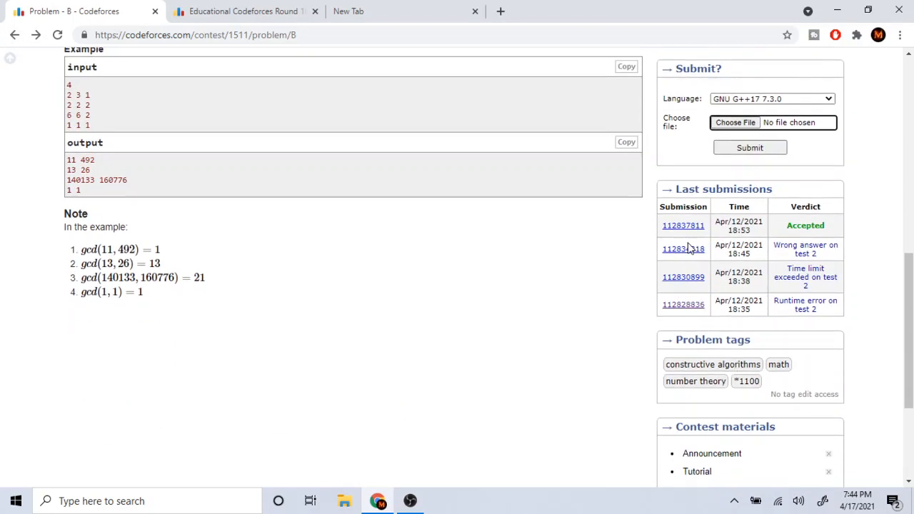
pyautogui.scroll(3)
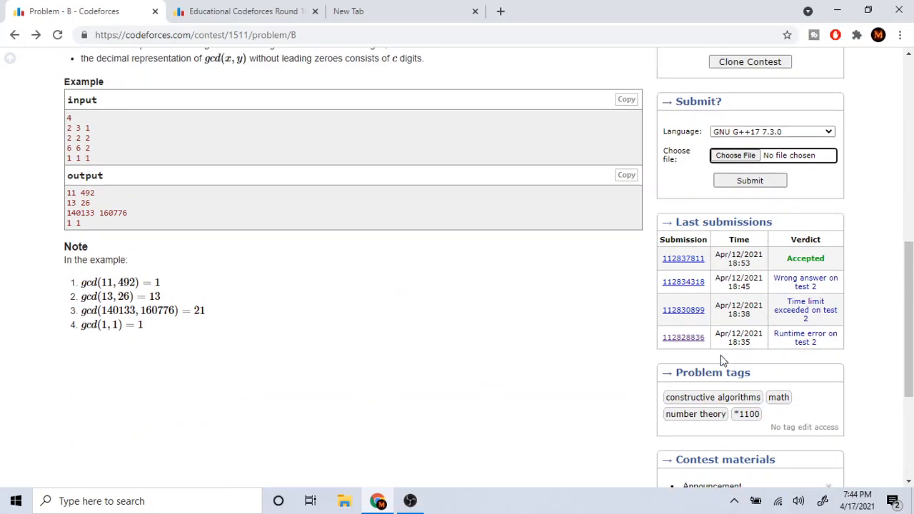
pyautogui.scroll(3)
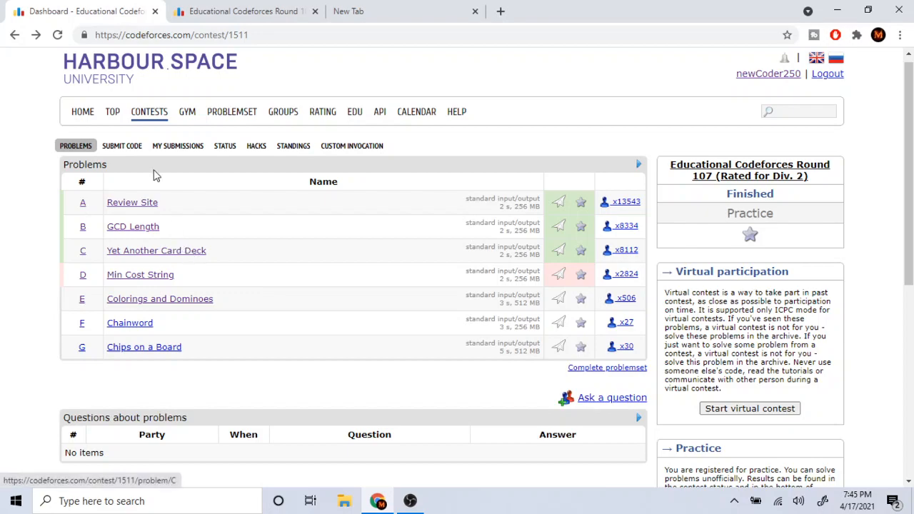
# Step: Show the Codeforces contests page with upcoming rounds and past contests (Round 715, Educational 107)
pyautogui.click(155, 250)
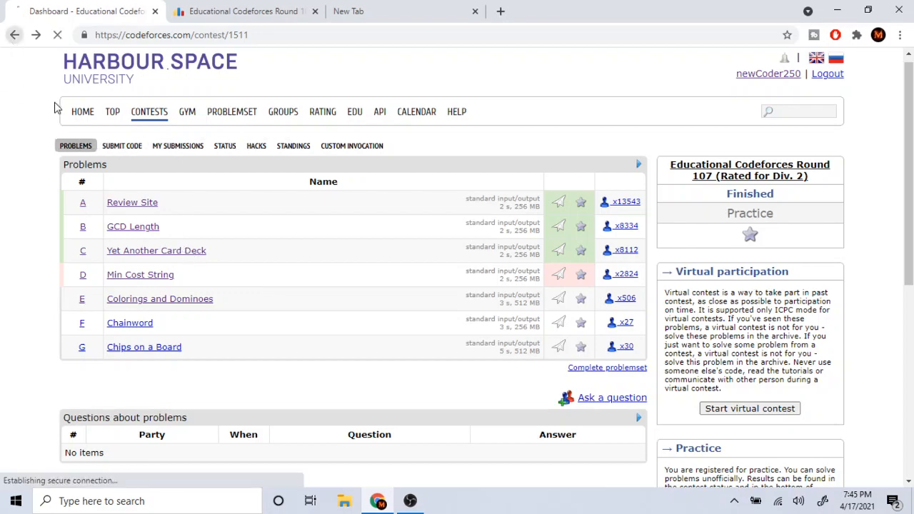
pyautogui.click(148, 111)
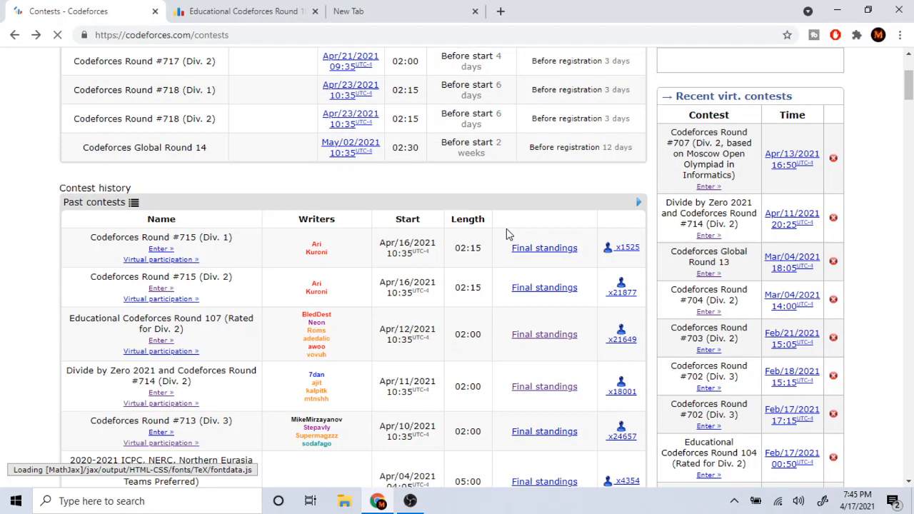
pyautogui.scroll(-3)
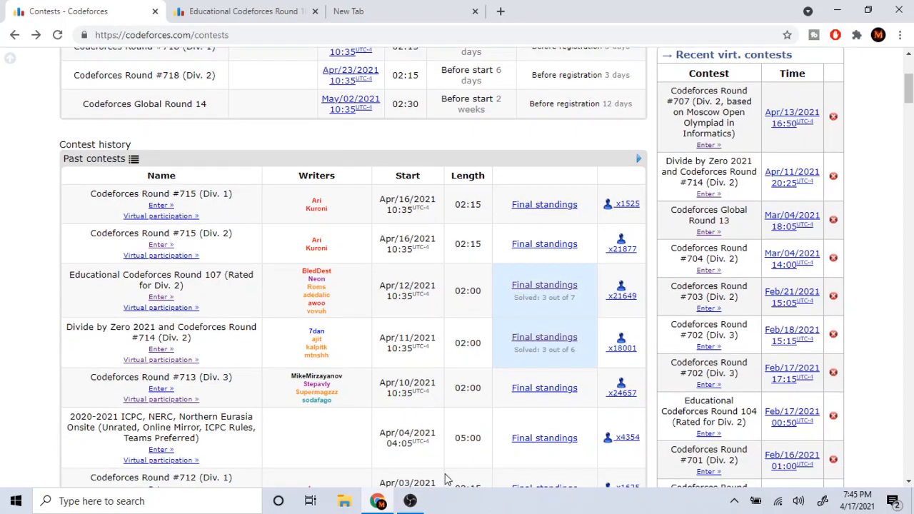